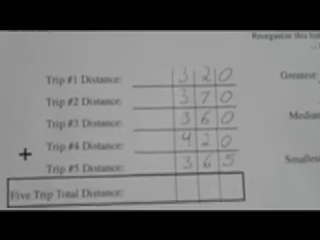
scroll("down", 3)
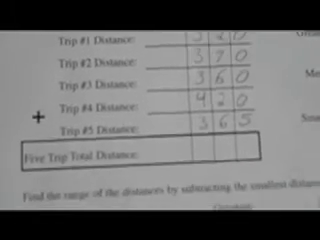